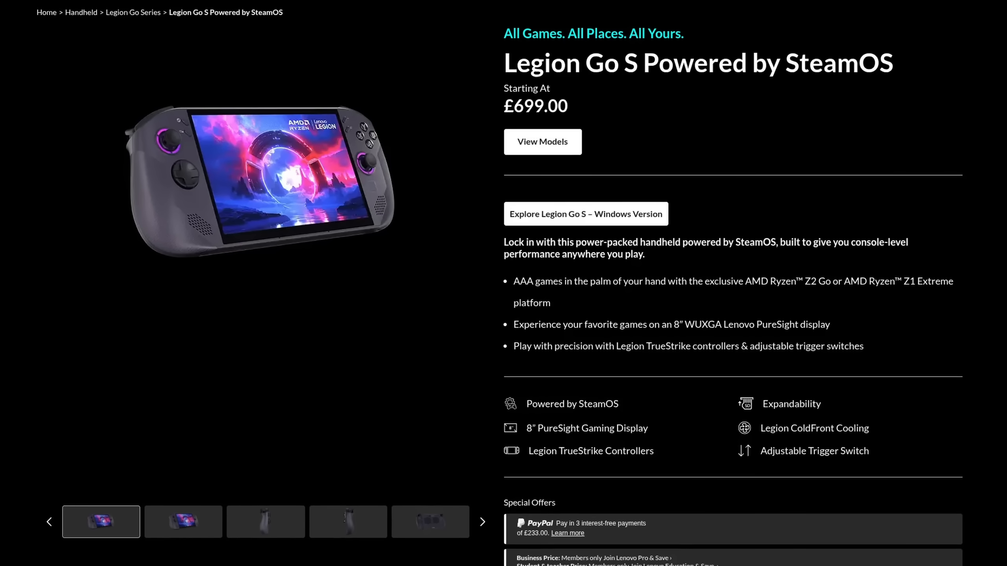
- Enlarge the SteamOS page's Portal 2 compatibility screenshot in the lightbox
scroll(down, 3)
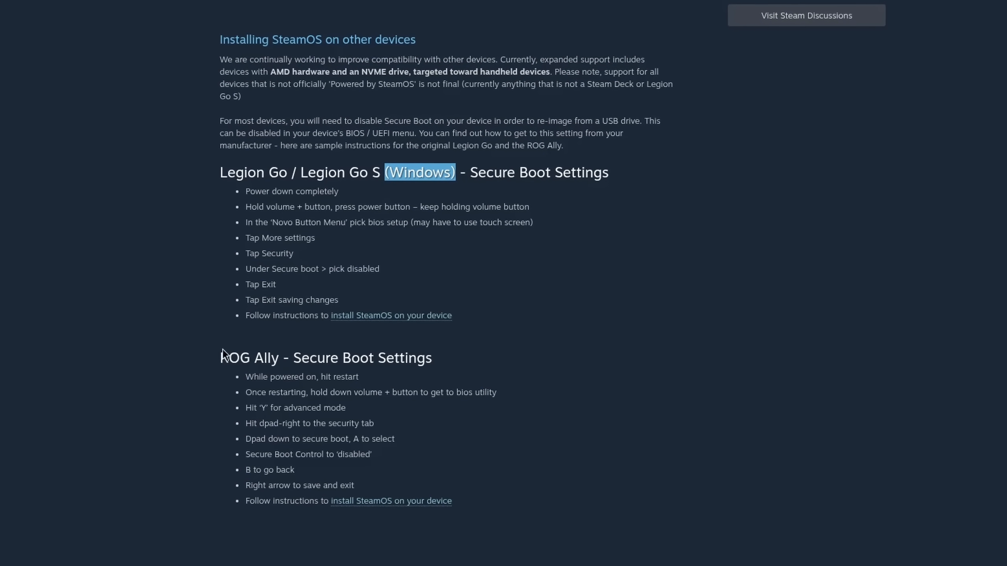
scroll(up, 3)
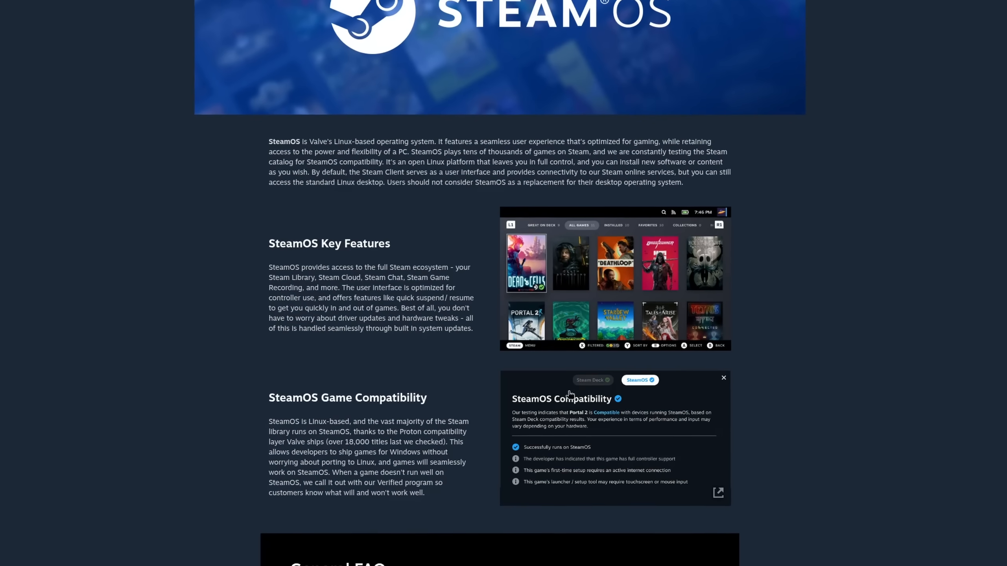
click(717, 492)
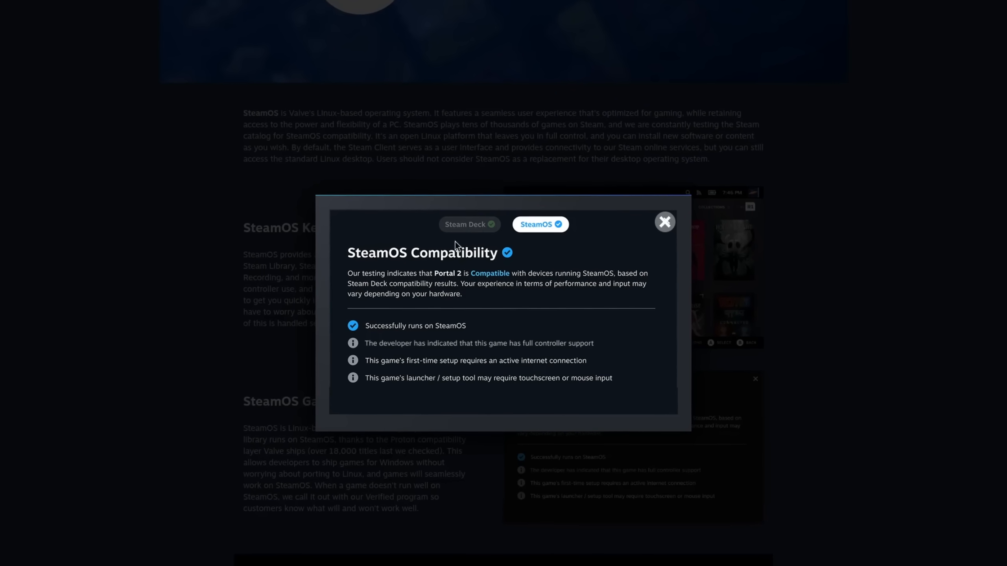
click(664, 221)
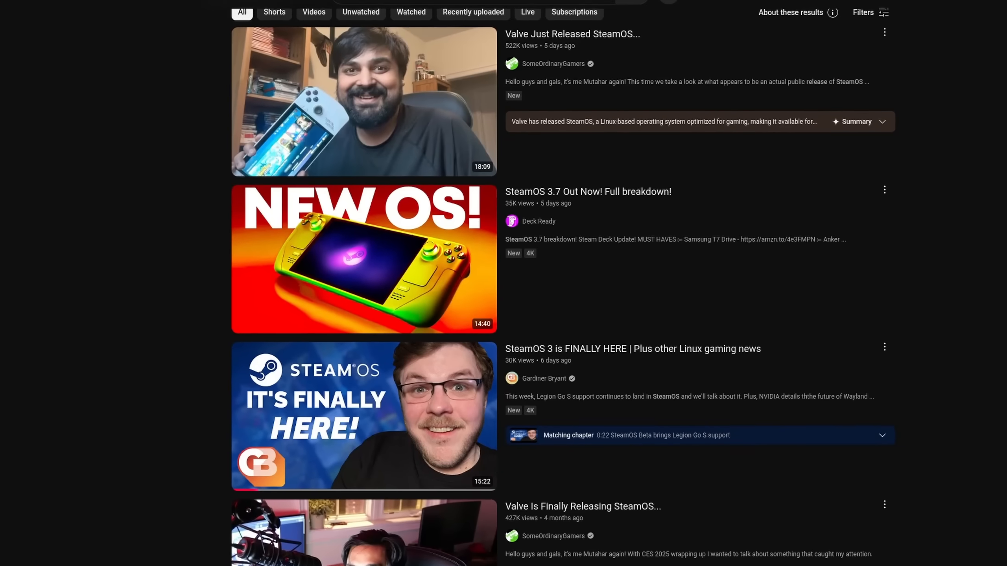
- Scroll through YouTube's SteamOS release video results
scroll(down, 3)
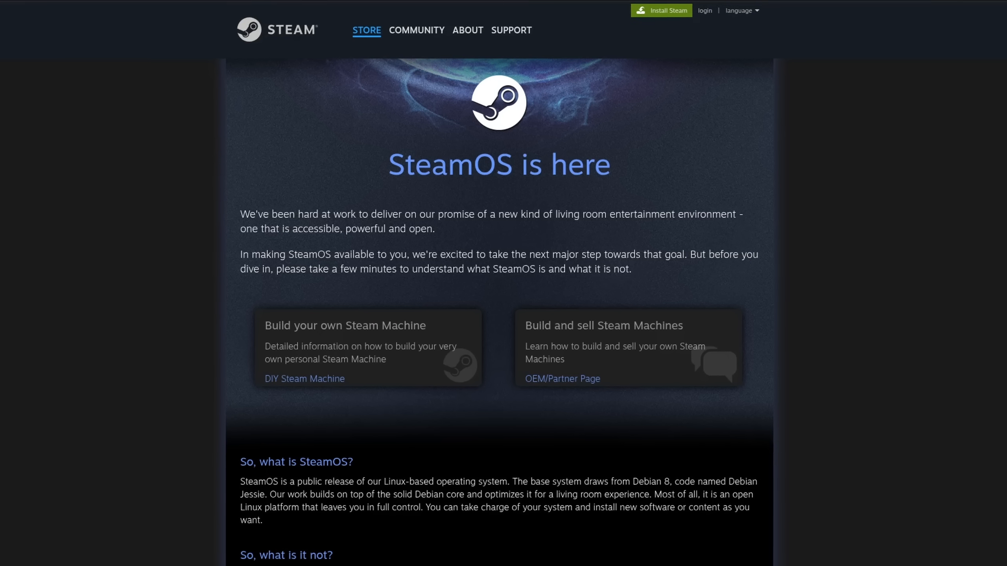
- Open the official SteamOS page from search results and scroll toward the Recovery and Installation article
scroll(down, 3)
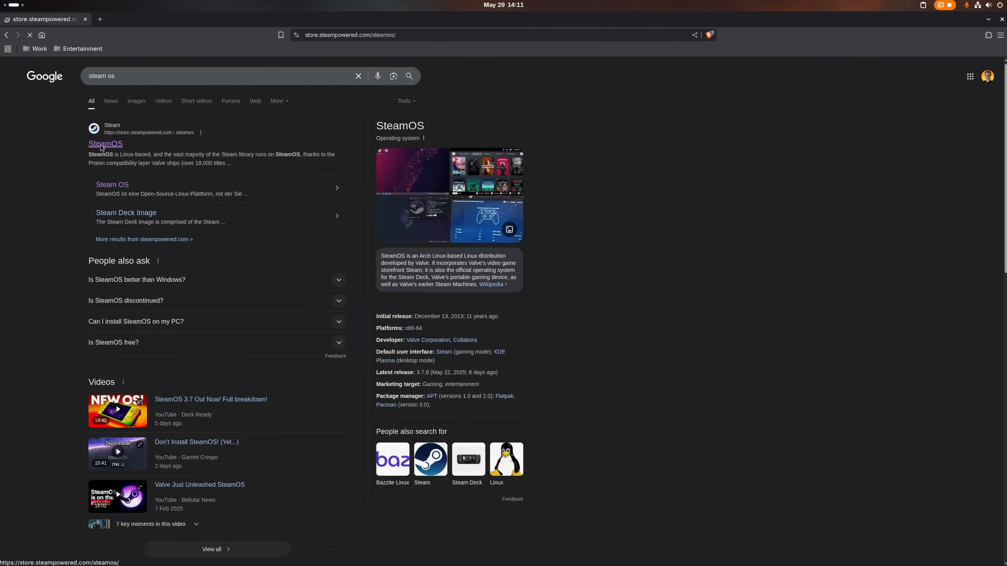
click(104, 144)
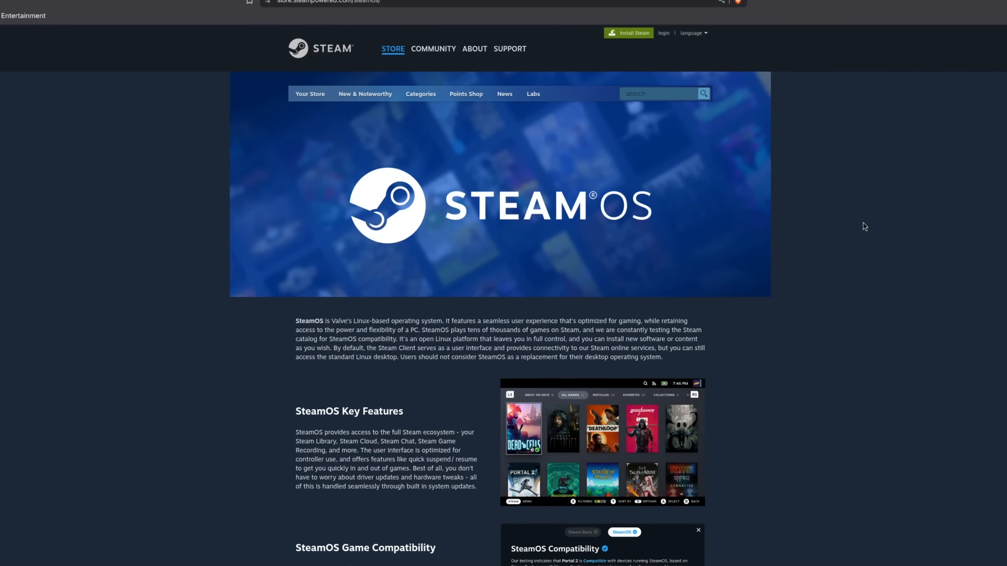
scroll(down, 3)
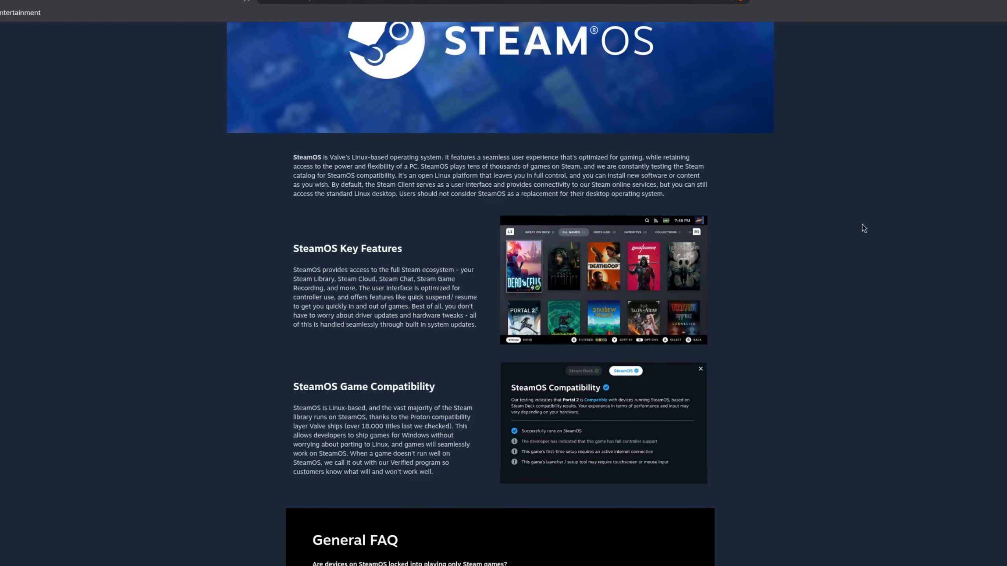
scroll(down, 3)
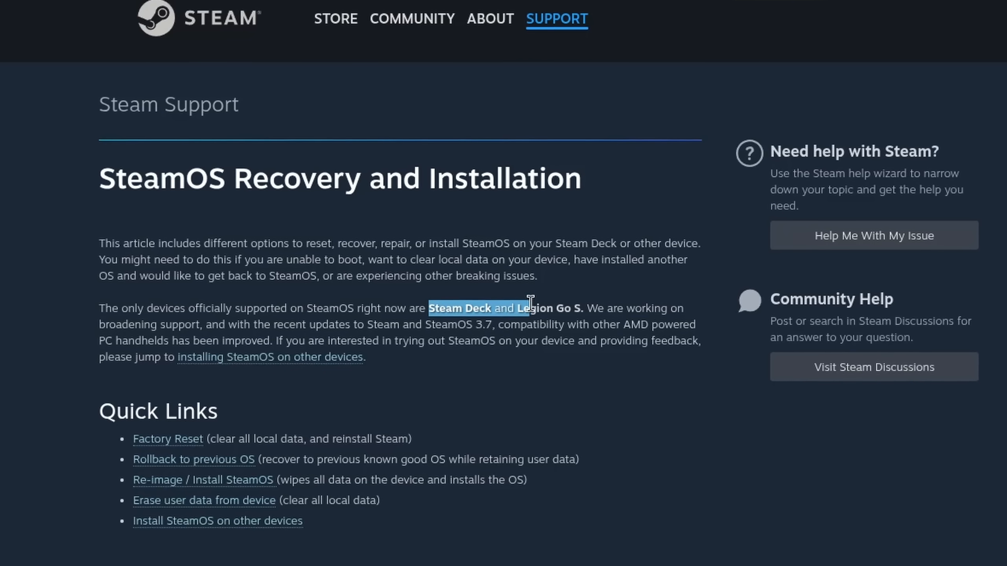
scroll(down, 3)
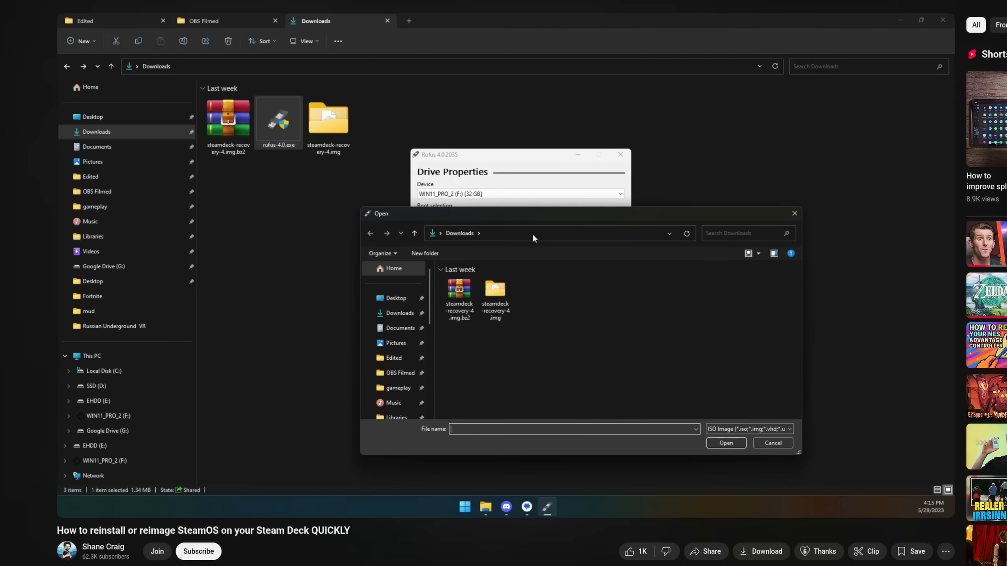
- Play the reimage SteamOS tutorial through the Rufus and Reimage Steam Deck steps
double_click(494, 289)
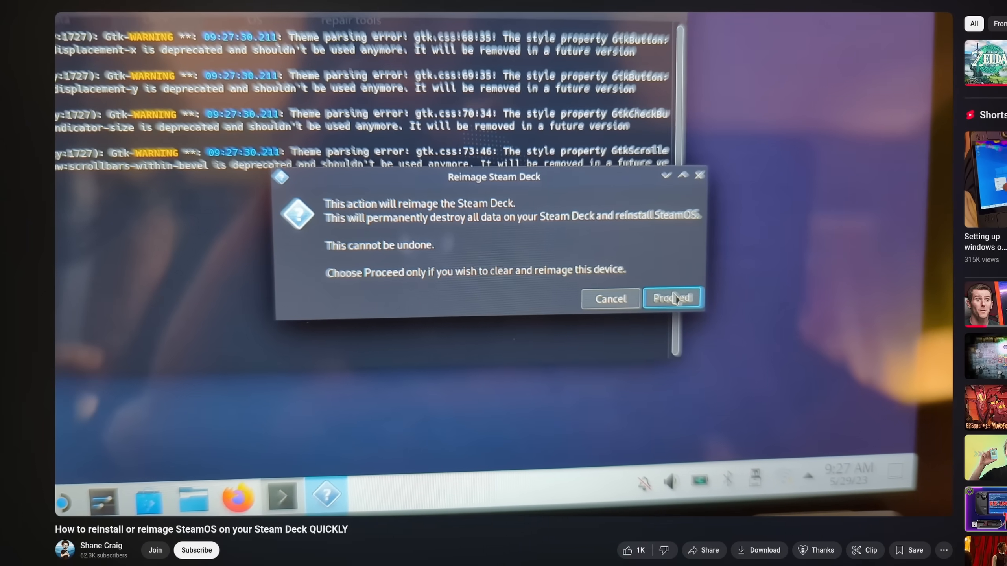
click(670, 298)
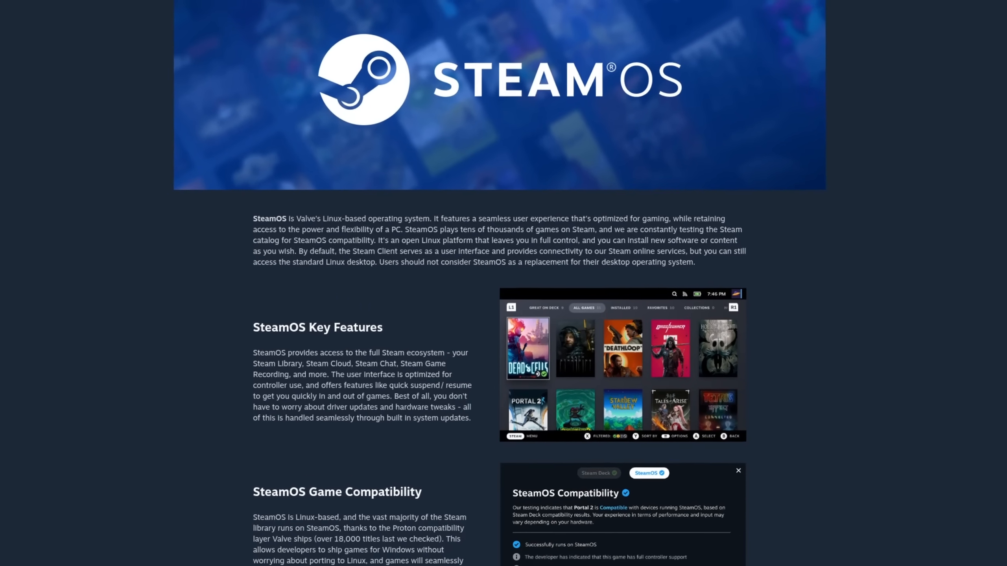
- Scroll the SteamOS Game Mode home through Recent Games and What's New
scroll(down, 3)
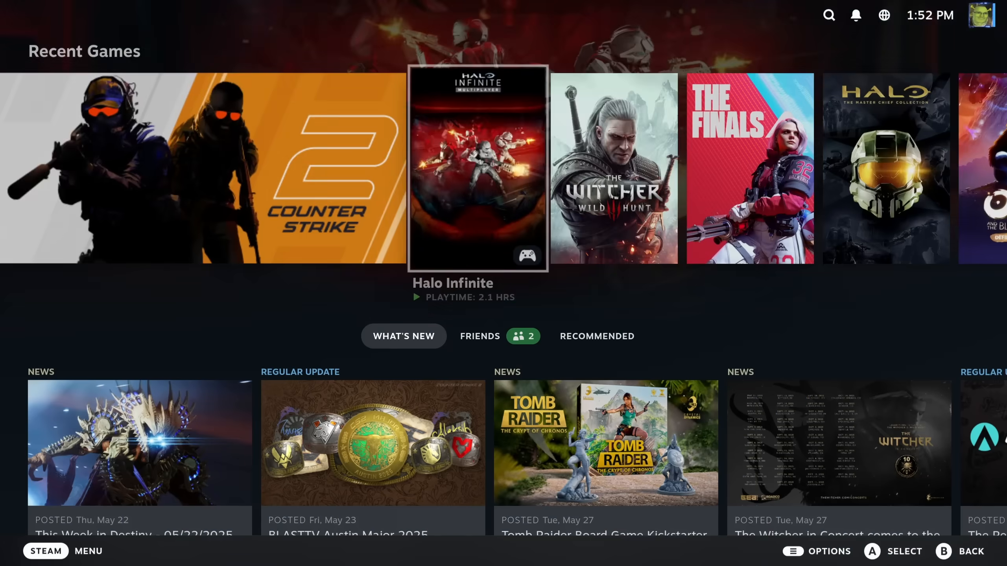
scroll(right, 3)
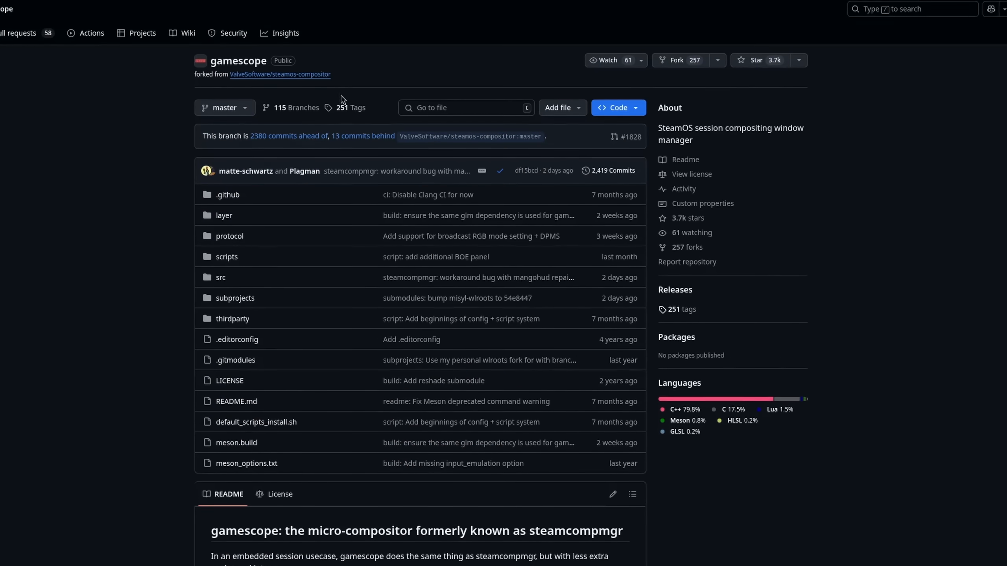
- Scroll the gamescope repository down to its HDR support documentation
scroll(down, 3)
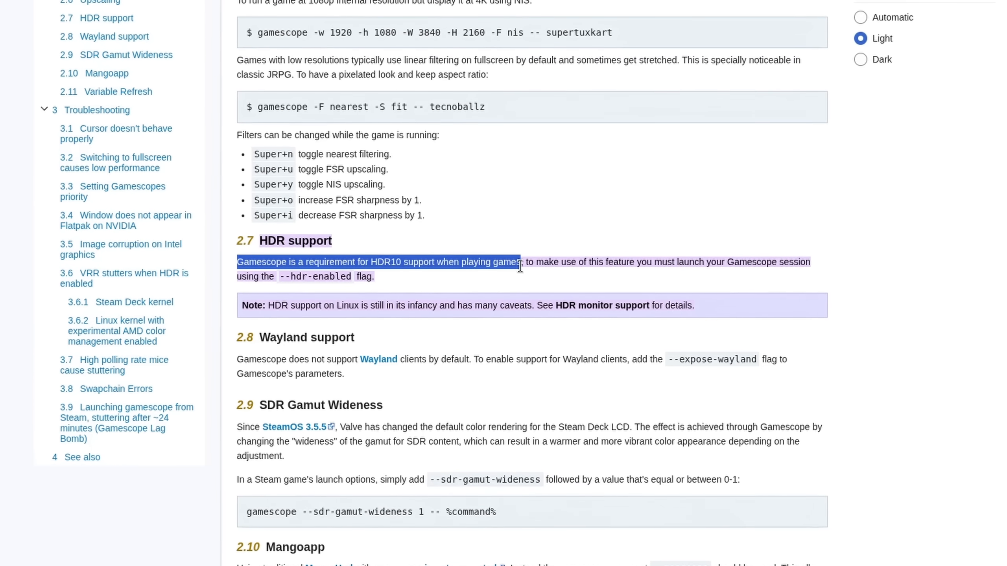
scroll(down, 3)
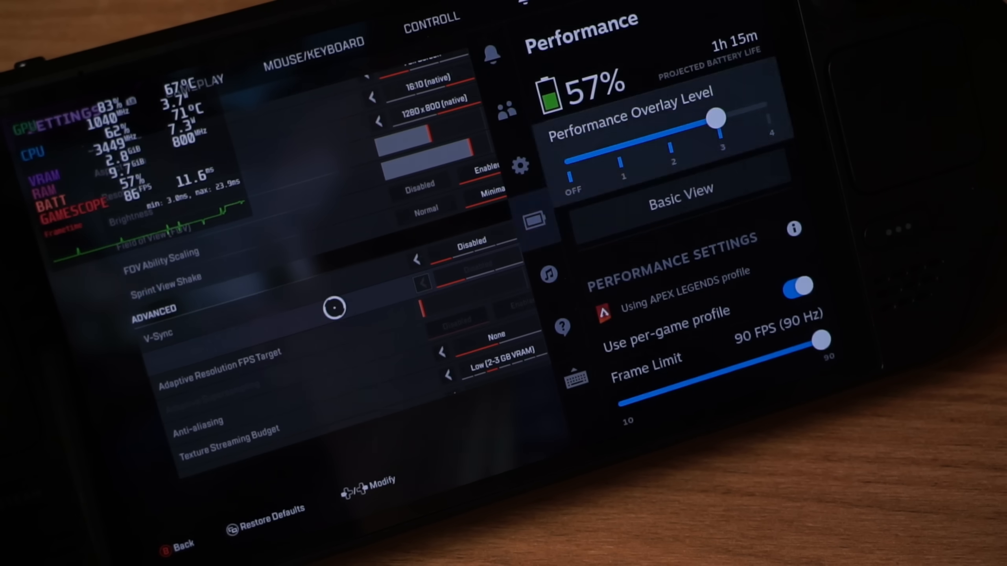
scroll(down, 3)
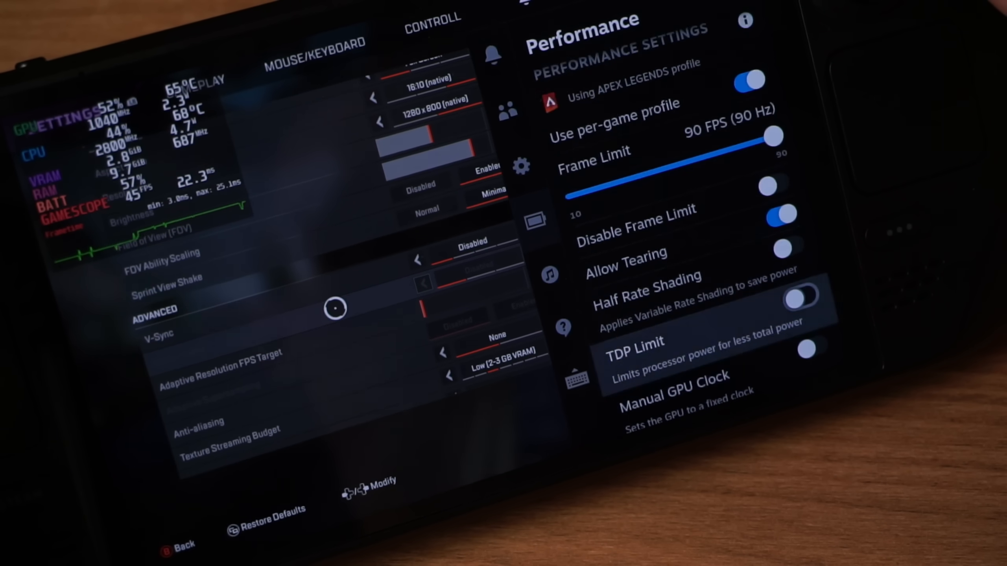